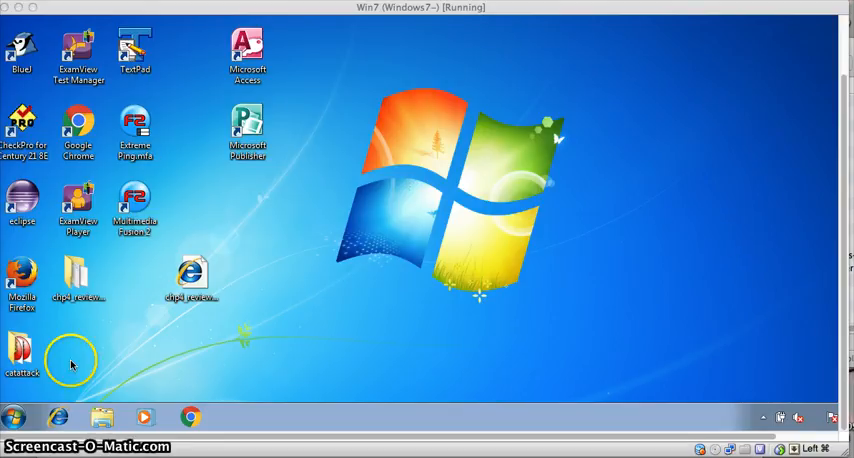
mouse_move(75, 365)
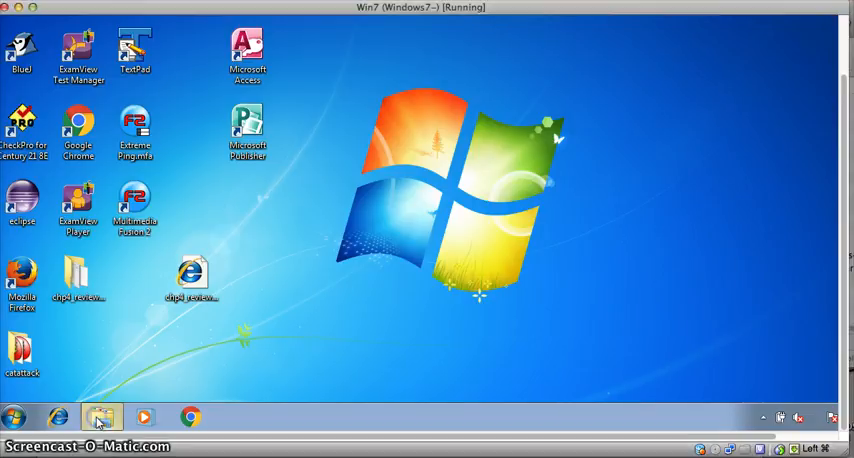
Step: Browse to HS Student (K:) > shared > Business Computer and select GAMEDESIGNFILES
left_click(102, 417)
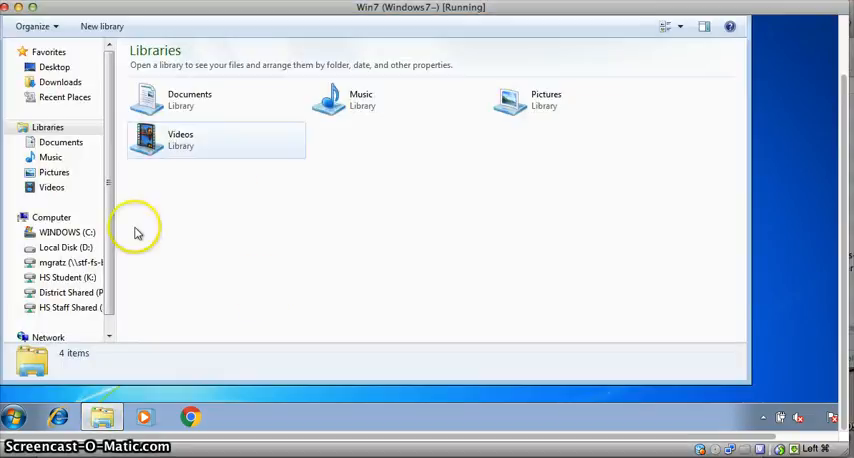
mouse_move(281, 222)
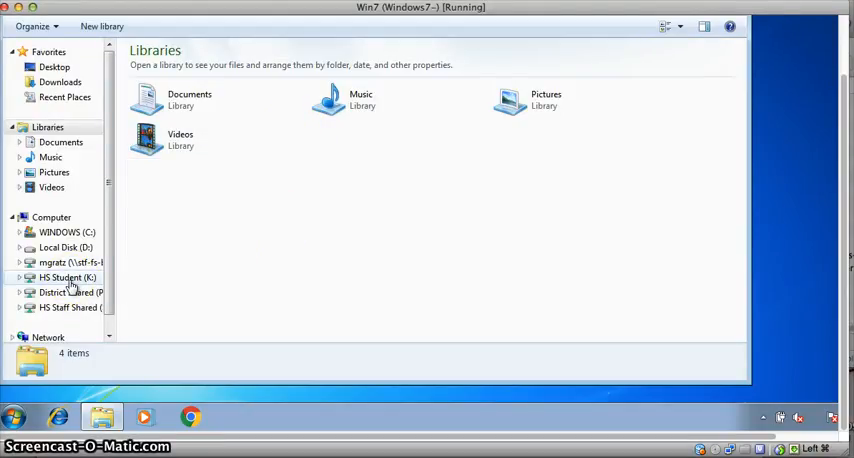
left_click(68, 277)
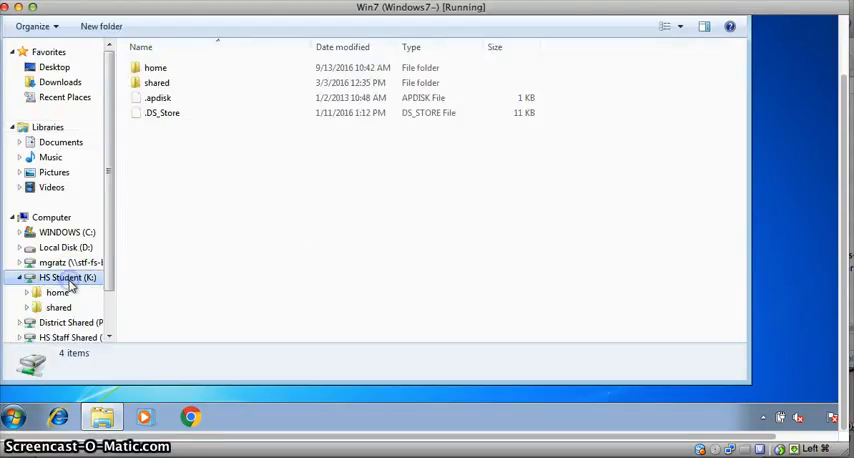
left_click(156, 82)
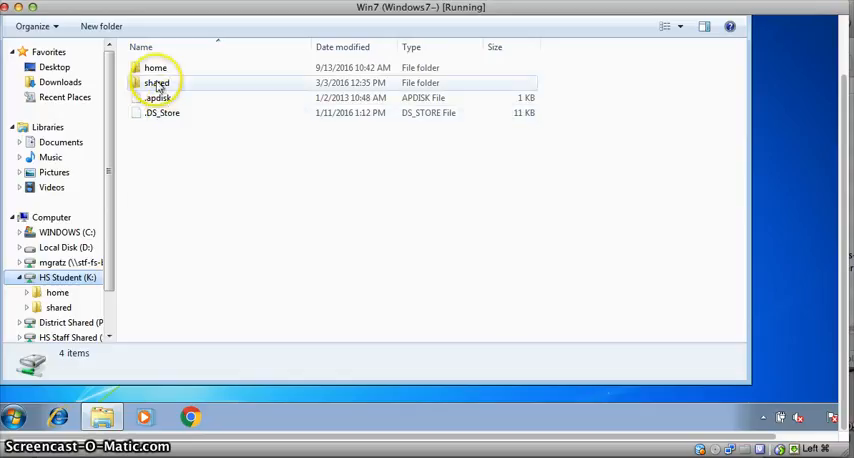
double_click(156, 82)
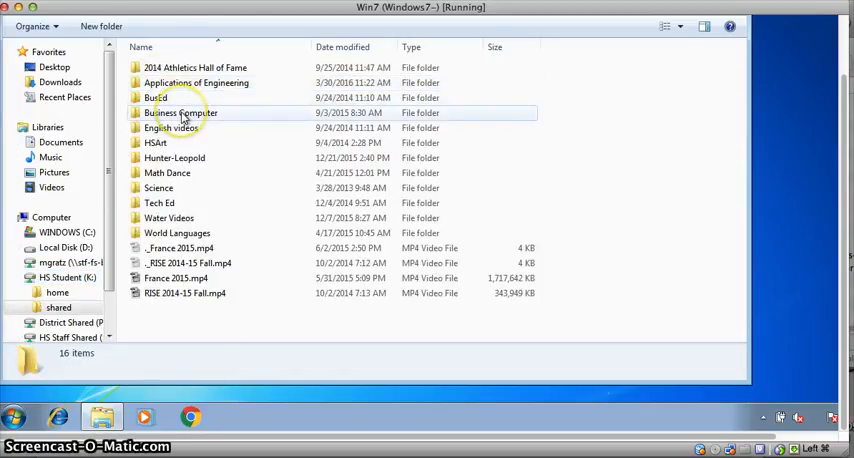
double_click(180, 112)
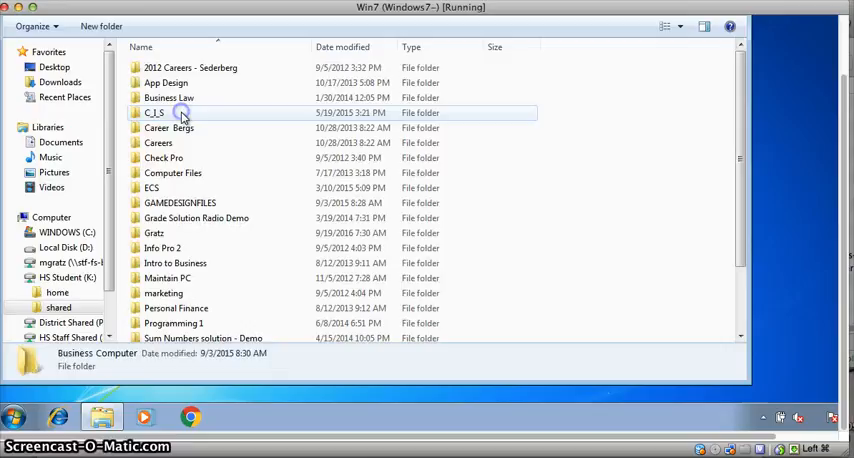
left_click(180, 202)
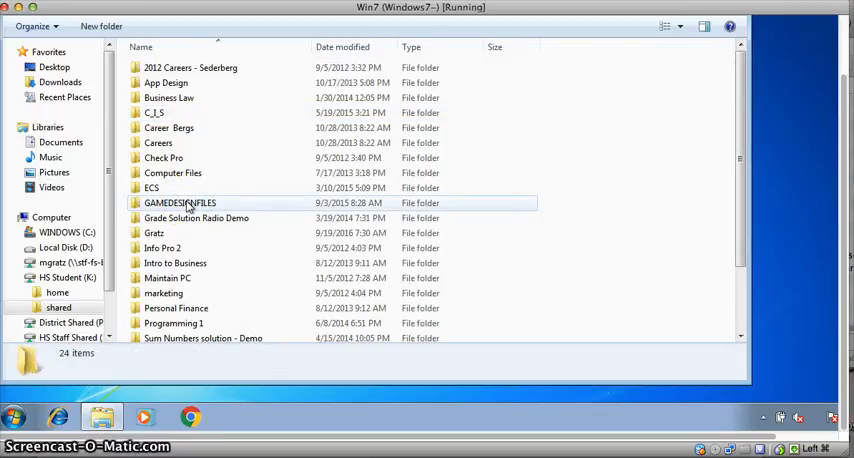
Step: Copy the GAMEDESIGNFILES folder from its context menu
right_click(180, 202)
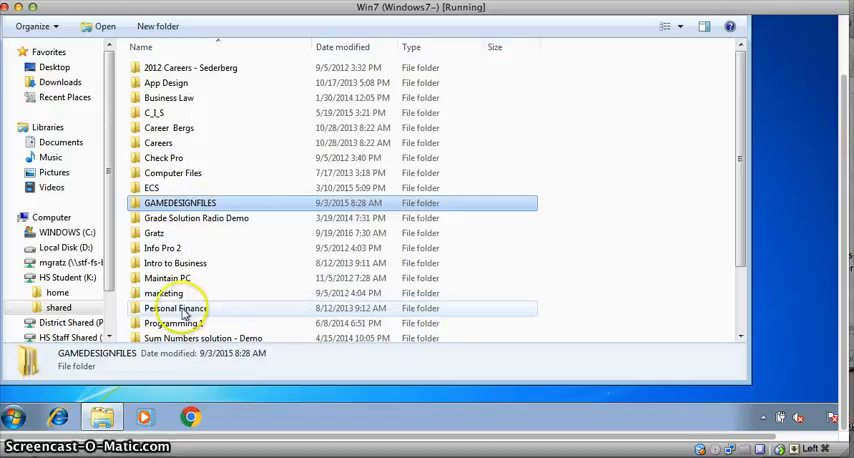
mouse_move(48, 262)
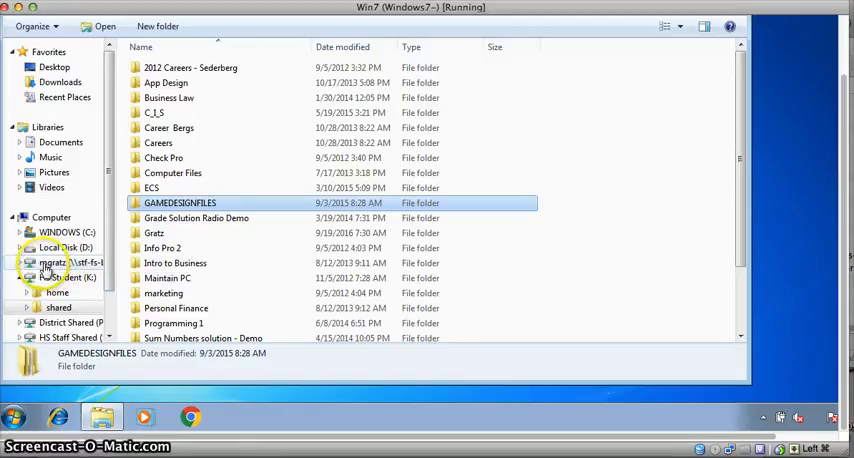
Step: Open the mgratz network drive and bring up its context menu to paste
left_click(52, 262)
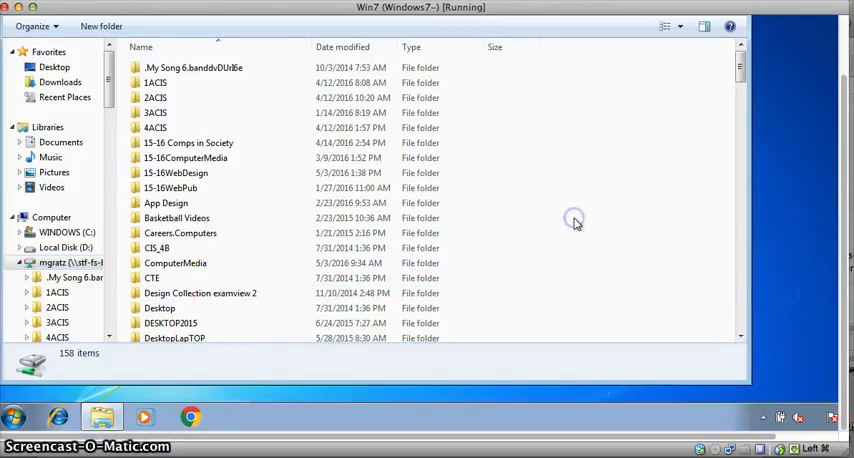
right_click(574, 219)
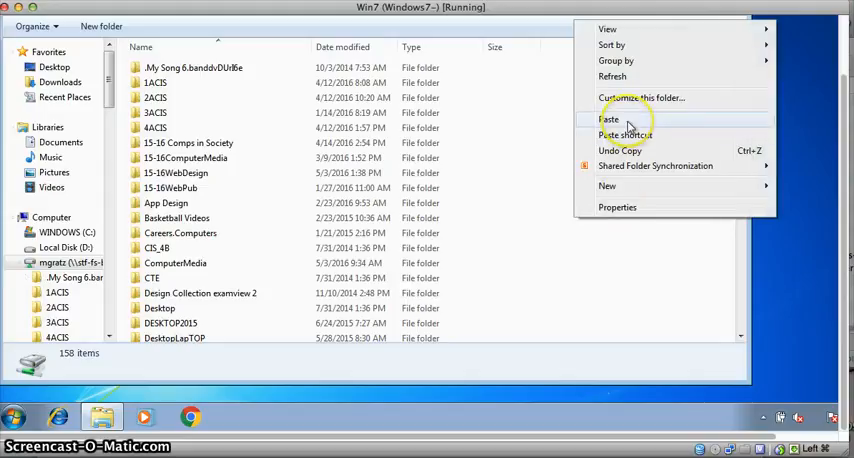